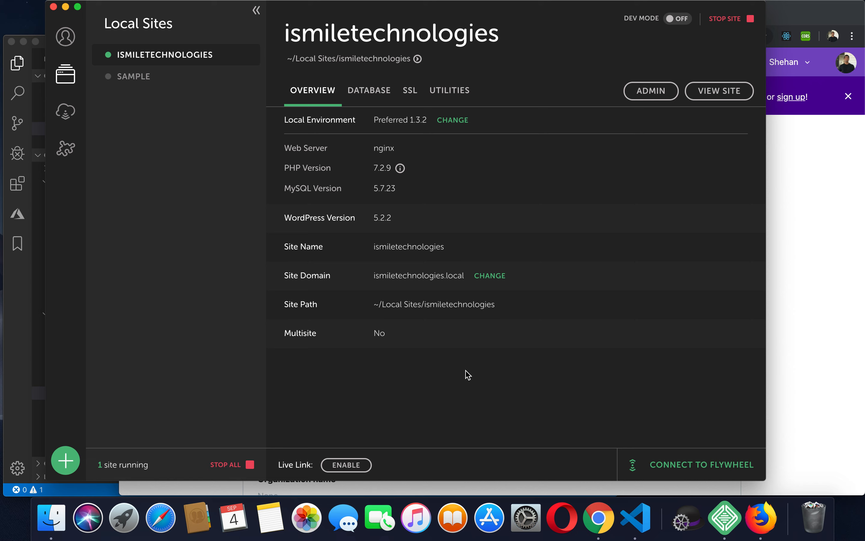
{"action": "mouse_move", "coordinate": [778, 262]}
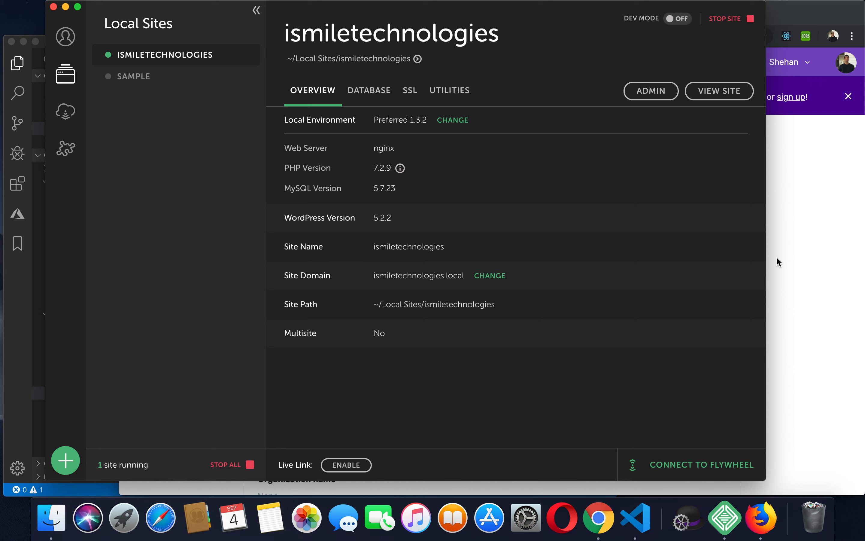
{"action": "mouse_move", "coordinate": [782, 215]}
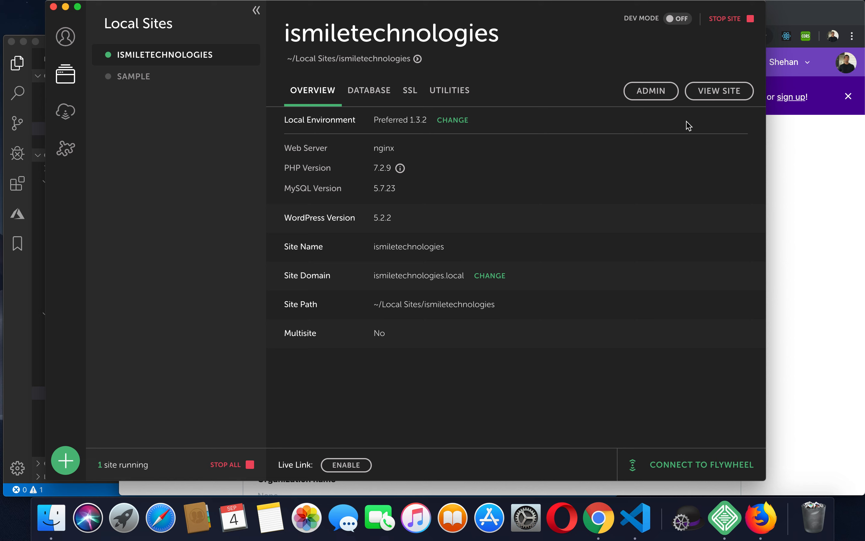
{"action": "mouse_move", "coordinate": [694, 365]}
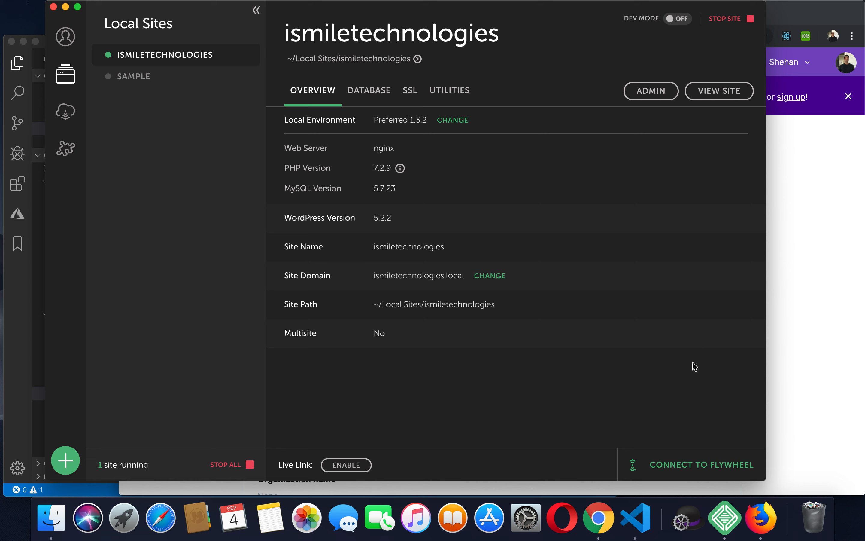
{"action": "mouse_move", "coordinate": [724, 517]}
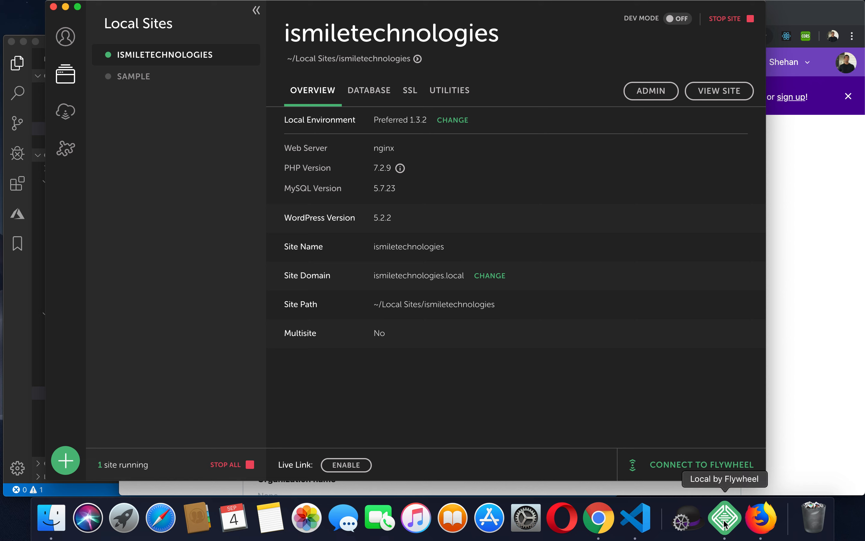
{"action": "mouse_move", "coordinate": [729, 513]}
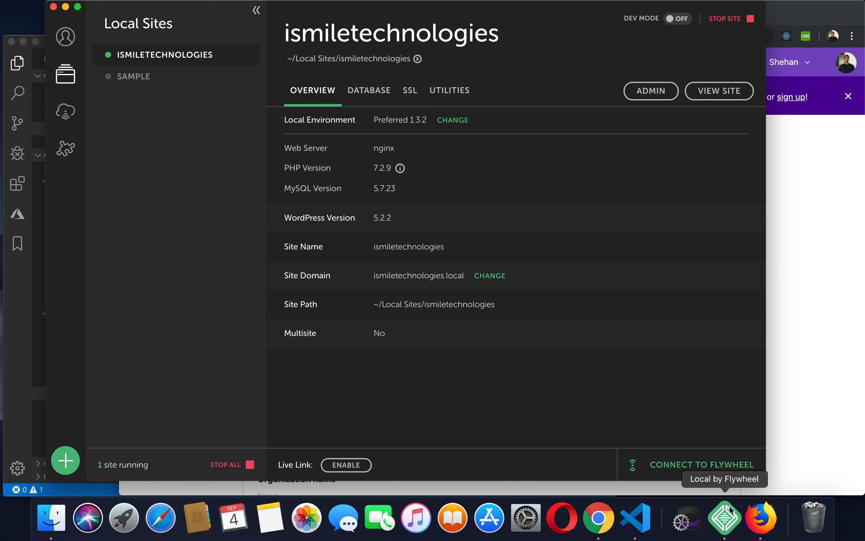
{"action": "mouse_move", "coordinate": [728, 516]}
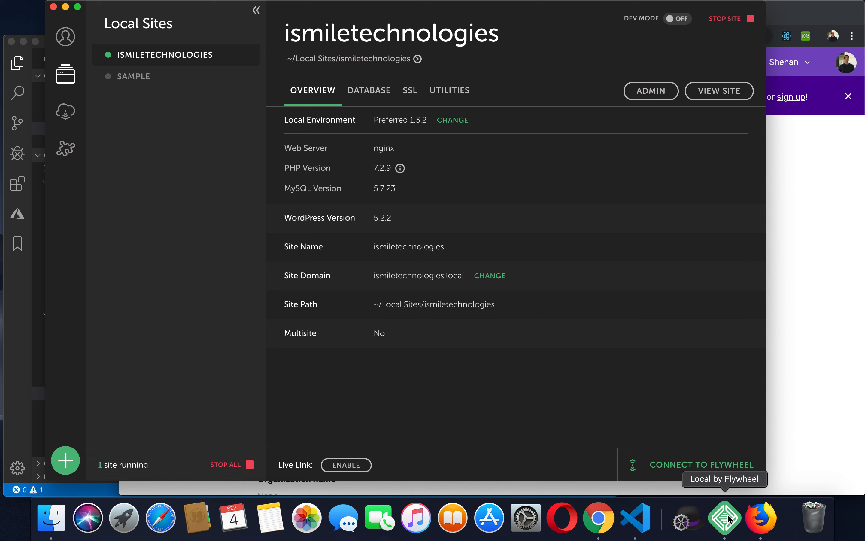
{"action": "mouse_move", "coordinate": [711, 430]}
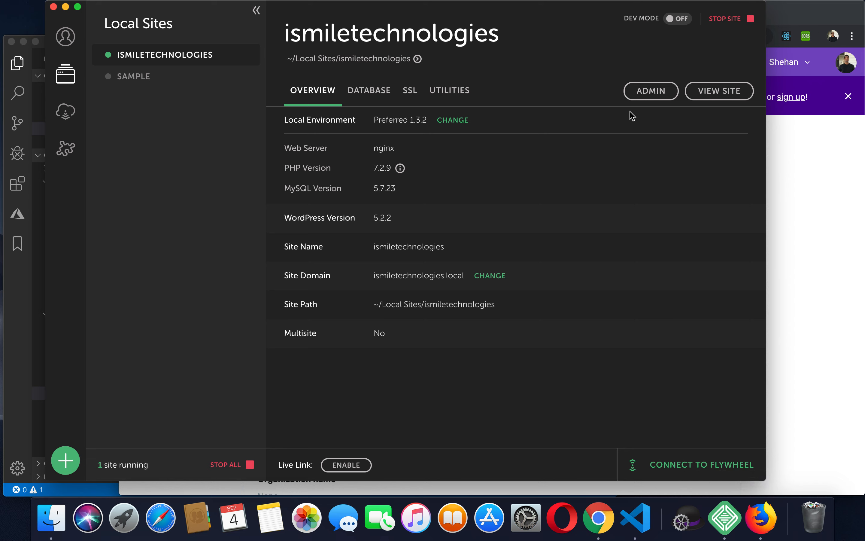
{"action": "mouse_move", "coordinate": [64, 459]}
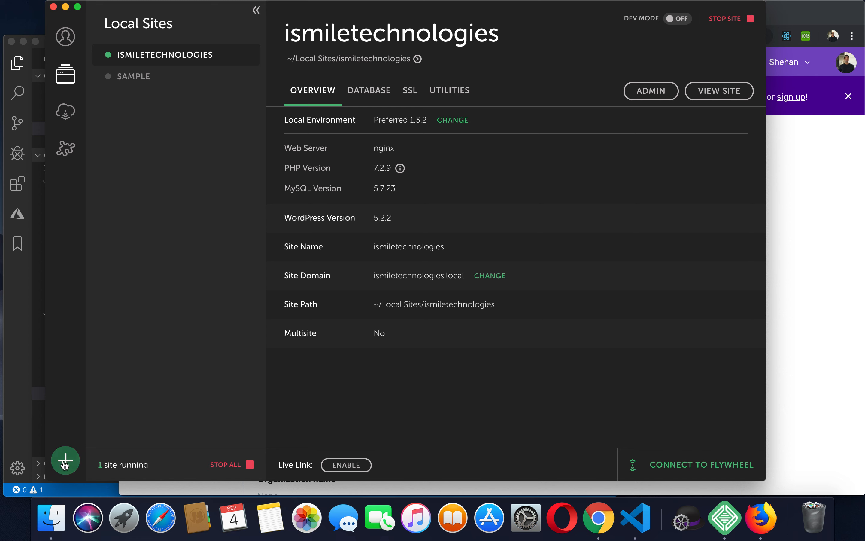
{"action": "mouse_move", "coordinate": [65, 459]}
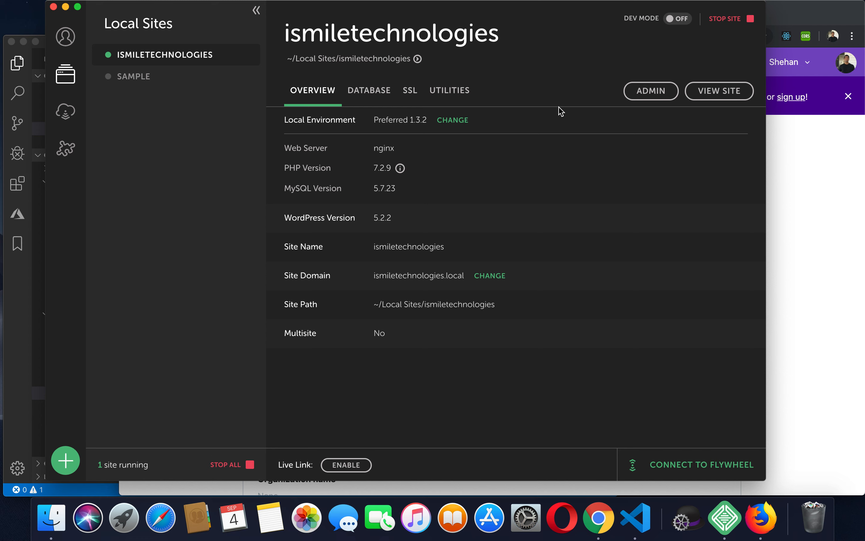
{"action": "mouse_move", "coordinate": [593, 205]}
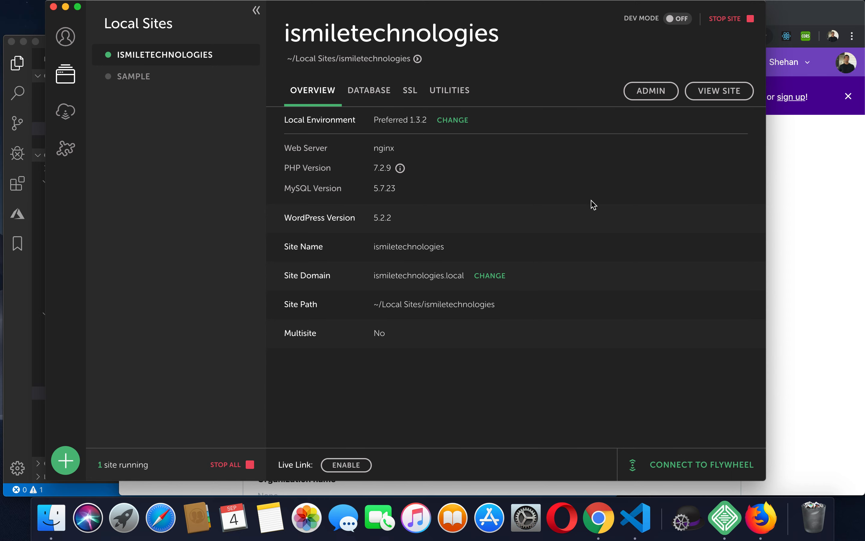
Step: Enter the ismiletechnologies WordPress admin and go to Tools > Export
{"action": "left_click", "coordinate": [314, 57]}
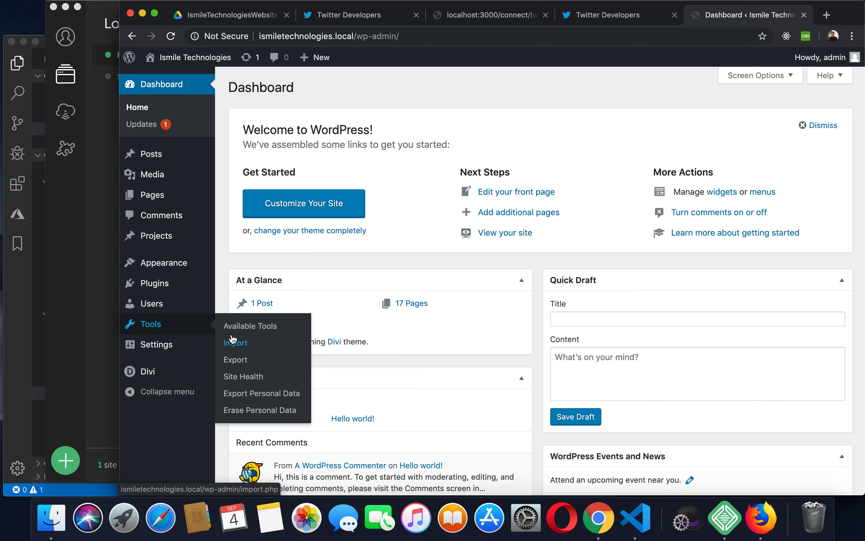
{"action": "left_click", "coordinate": [235, 360]}
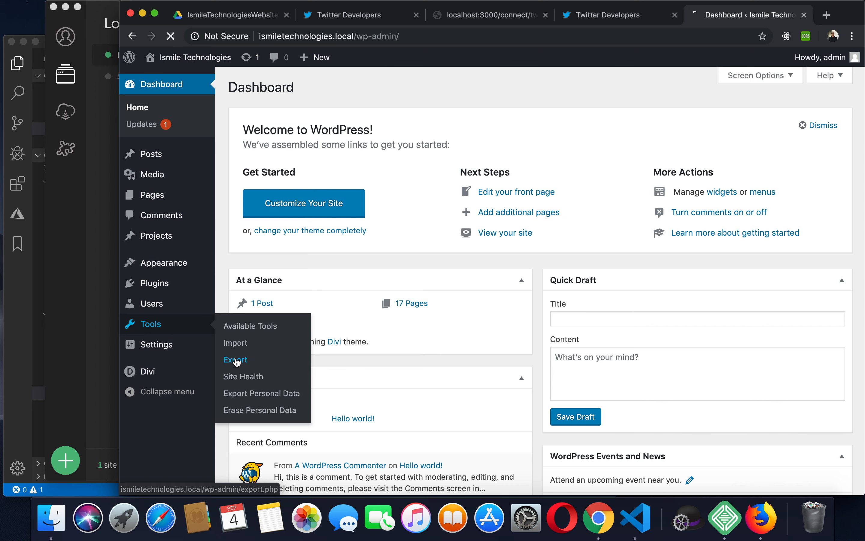
Step: Download the export file with All content selected, producing the site's XML export
{"action": "left_click", "coordinate": [235, 359]}
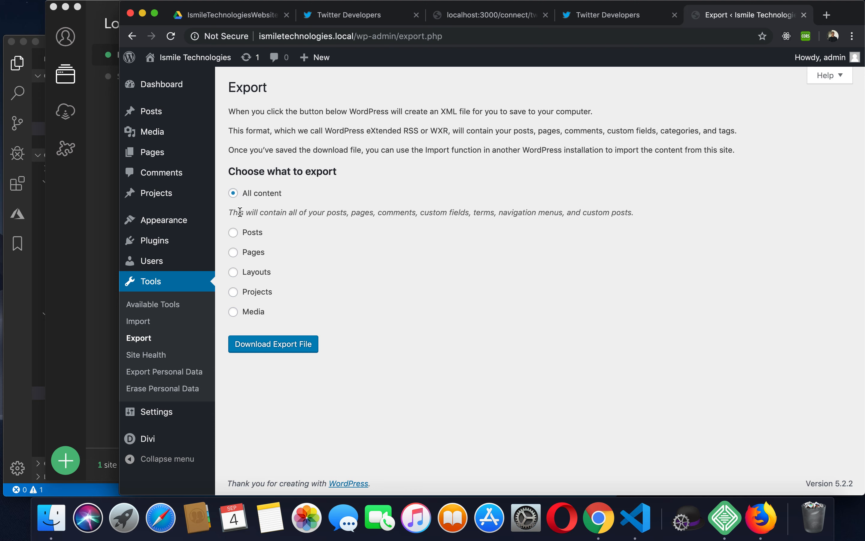
{"action": "mouse_move", "coordinate": [380, 222]}
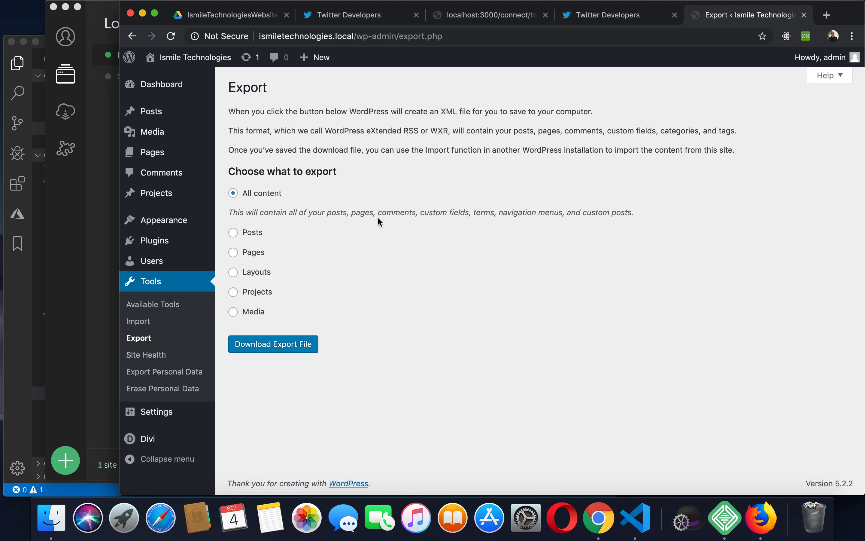
{"action": "mouse_move", "coordinate": [276, 291]}
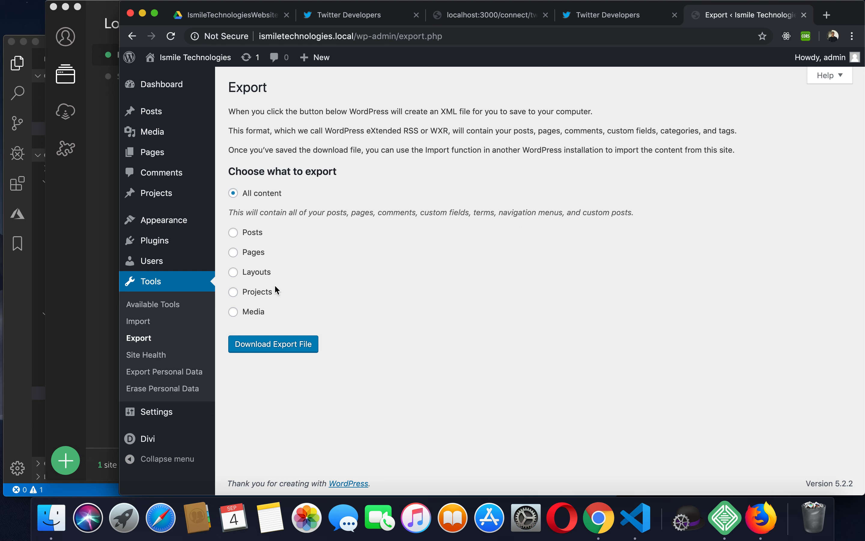
{"action": "mouse_move", "coordinate": [257, 301]}
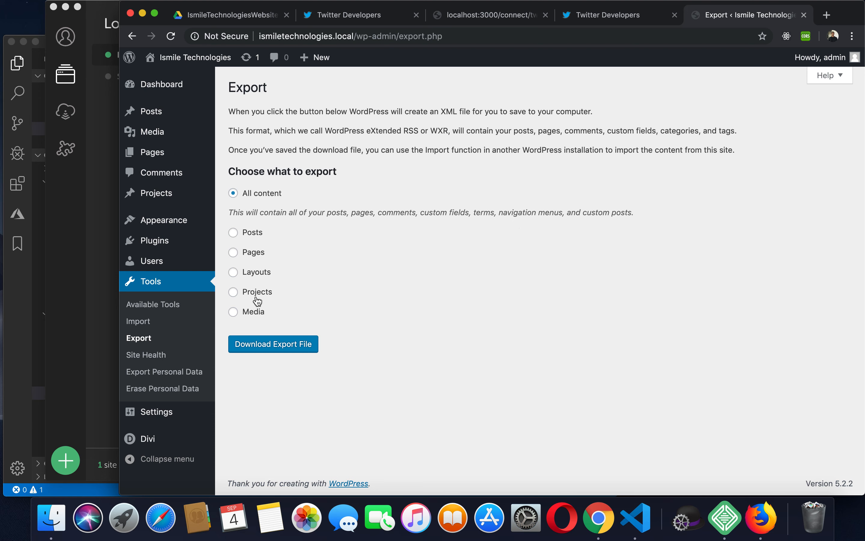
{"action": "mouse_move", "coordinate": [246, 298]}
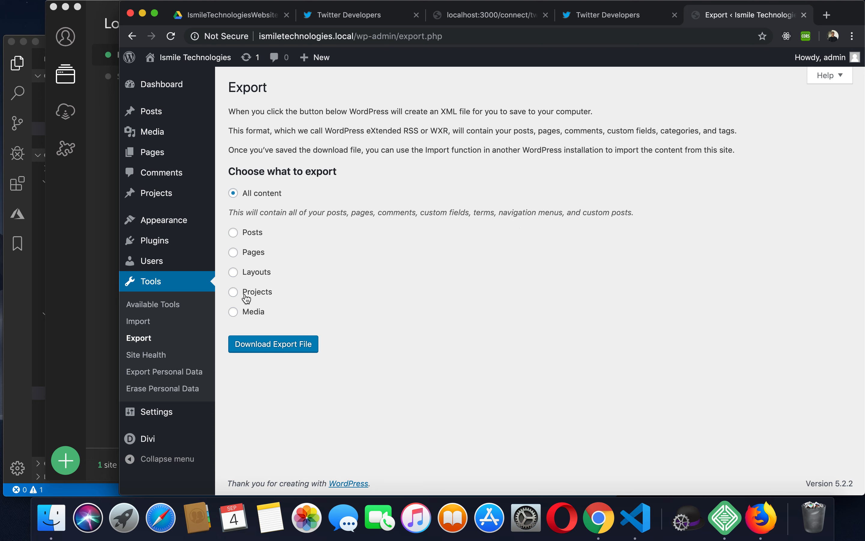
{"action": "mouse_move", "coordinate": [273, 344]}
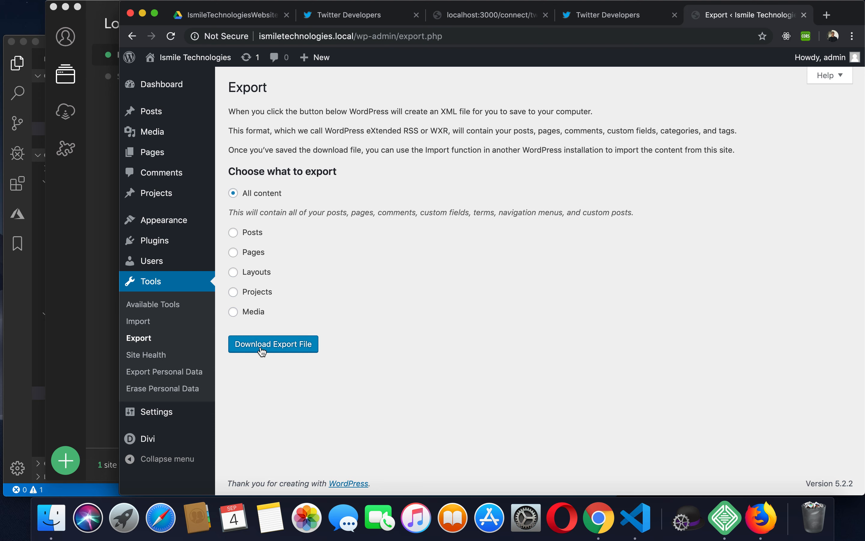
{"action": "left_click", "coordinate": [272, 344]}
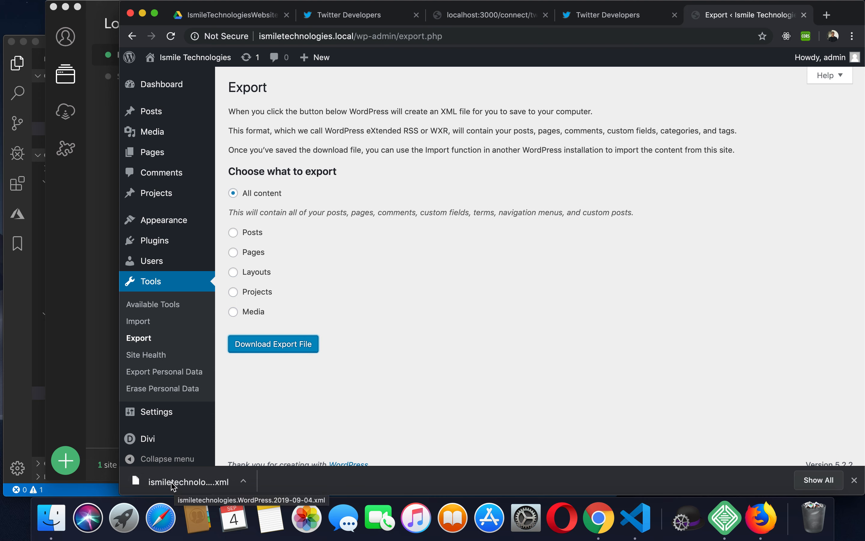
{"action": "mouse_move", "coordinate": [199, 496]}
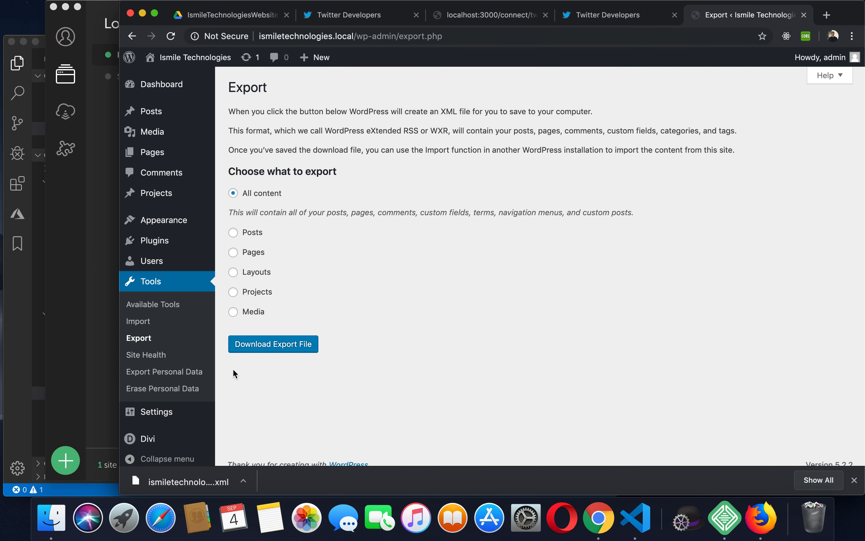
{"action": "mouse_move", "coordinate": [154, 241]}
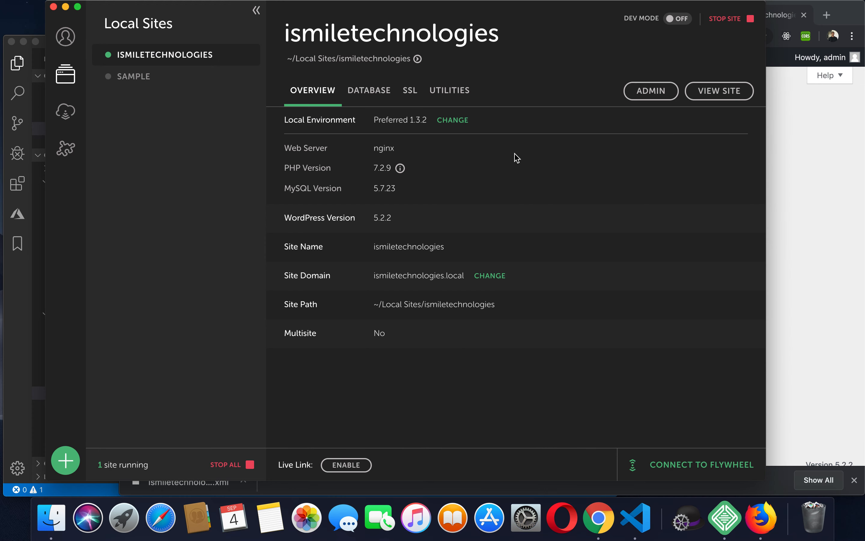
{"action": "mouse_move", "coordinate": [732, 29]}
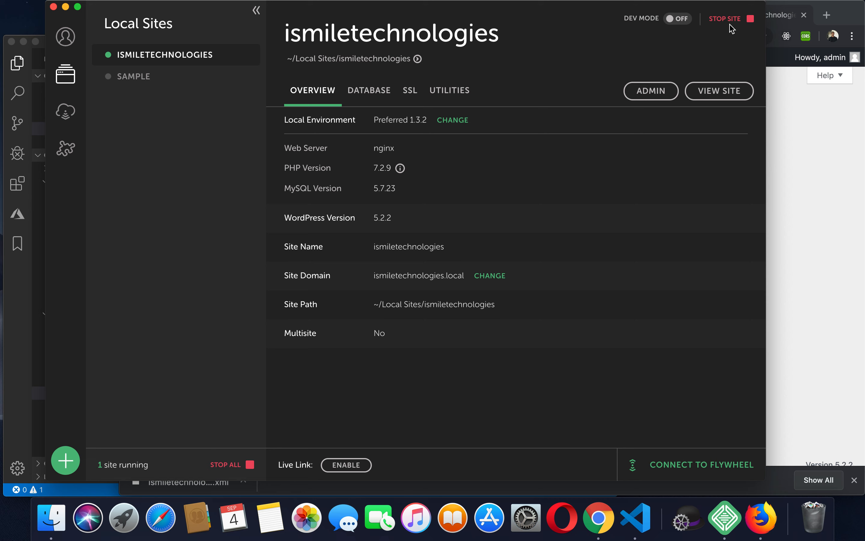
Step: Stop ismiletechnologies, start the sample site and reach its WordPress admin login
{"action": "left_click", "coordinate": [725, 19]}
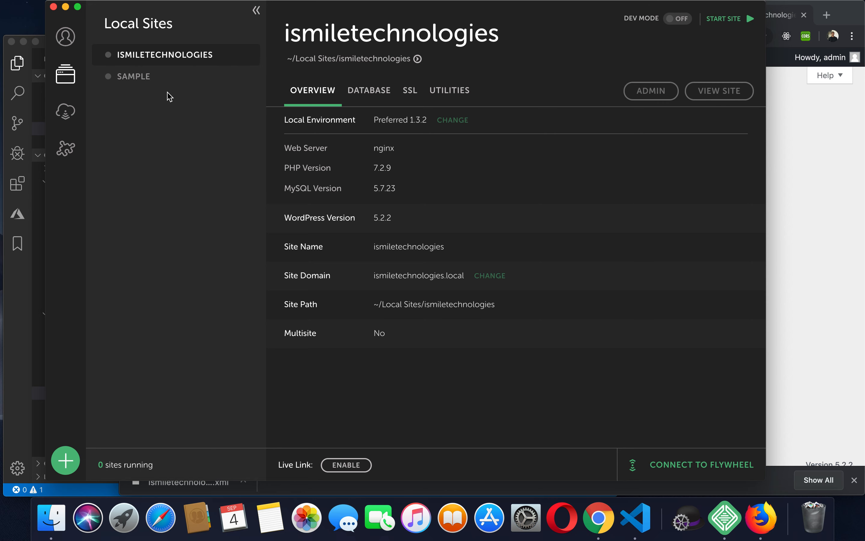
{"action": "left_click", "coordinate": [133, 76]}
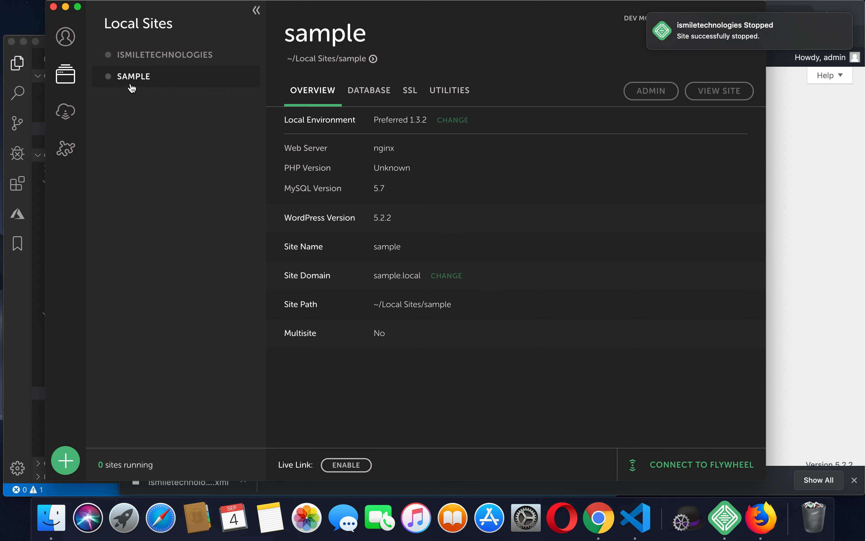
{"action": "mouse_move", "coordinate": [562, 67]}
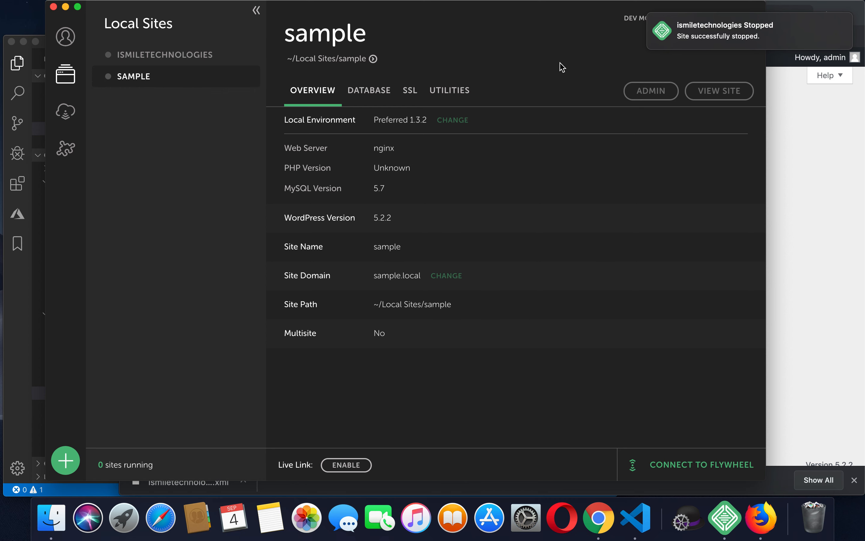
{"action": "mouse_move", "coordinate": [623, 49]}
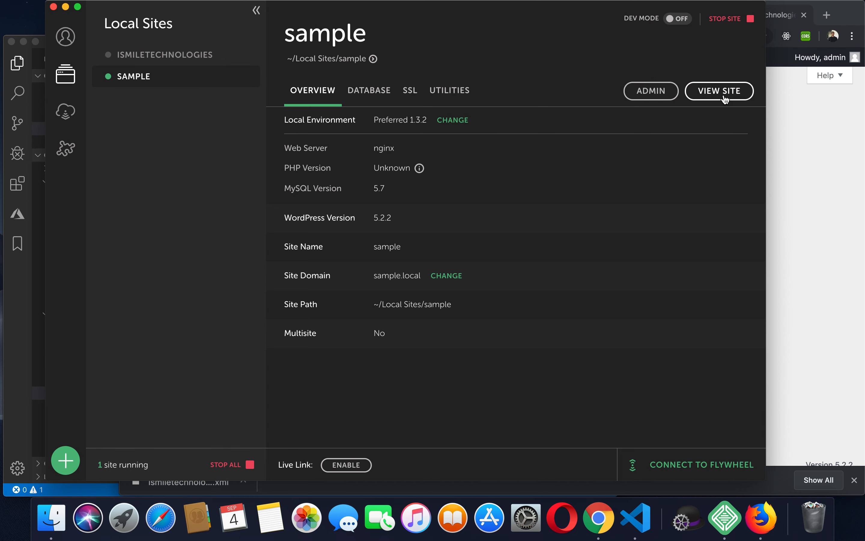
{"action": "left_click", "coordinate": [719, 91]}
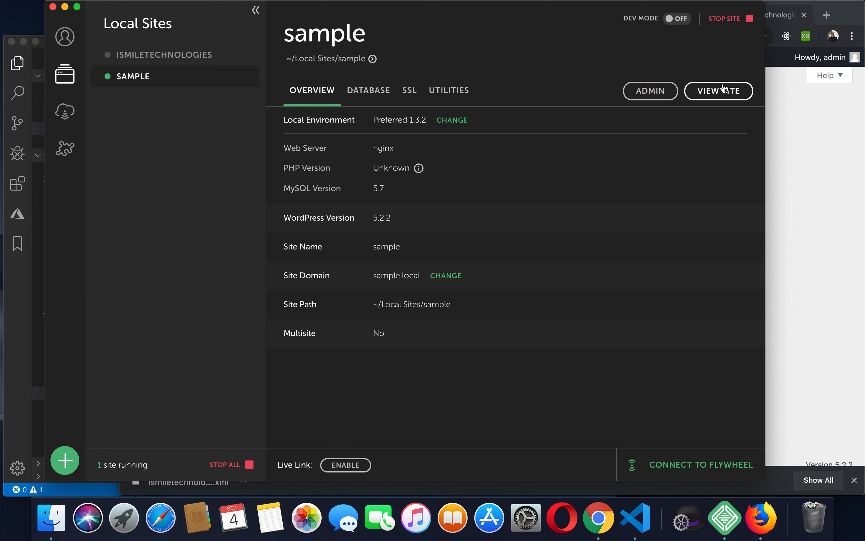
{"action": "left_click", "coordinate": [718, 91]}
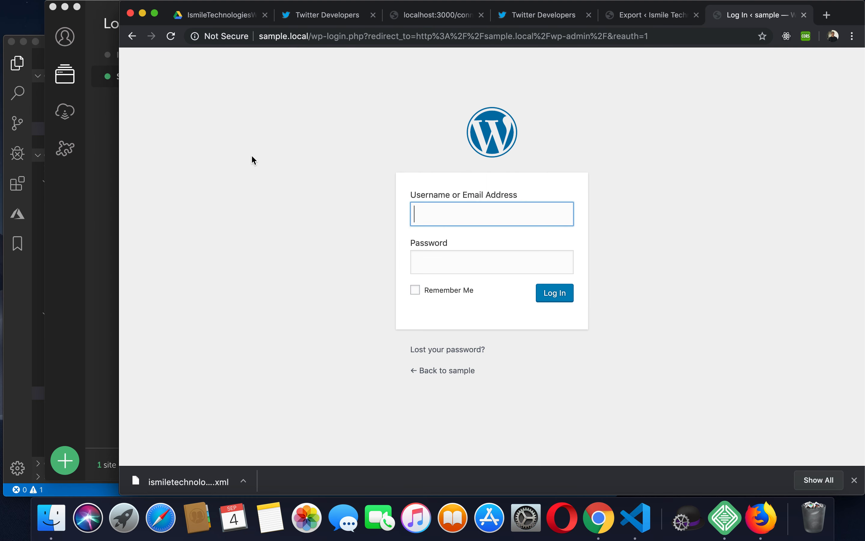
Step: Log in to the sample site's admin with the 'admin' credentials
{"action": "type", "text": "admin"}
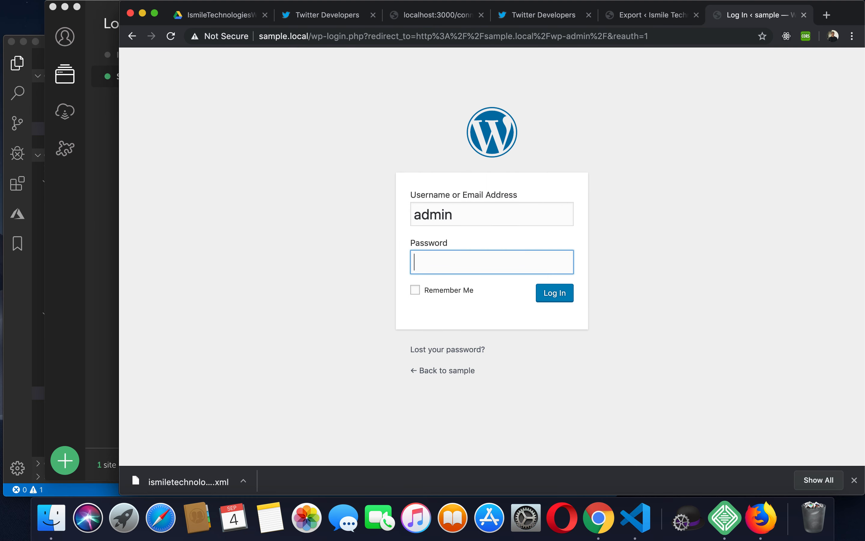
{"action": "left_click", "coordinate": [554, 293]}
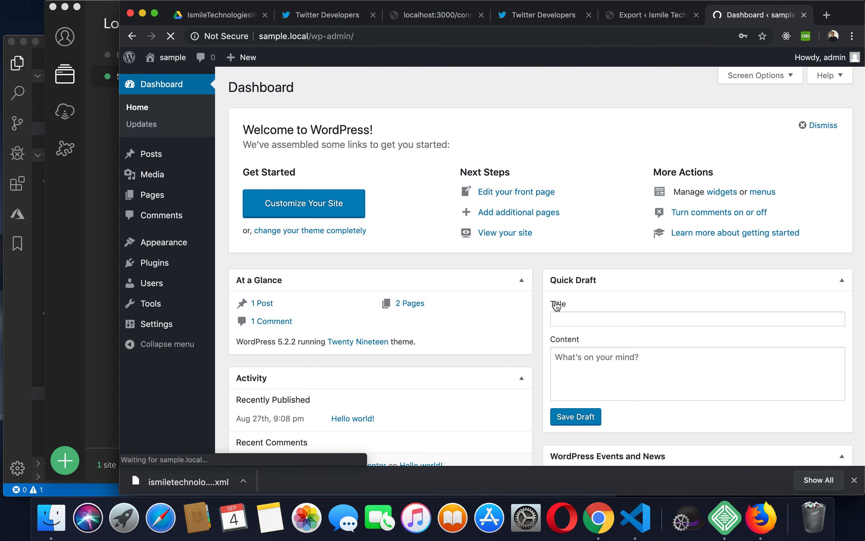
{"action": "mouse_move", "coordinate": [151, 303]}
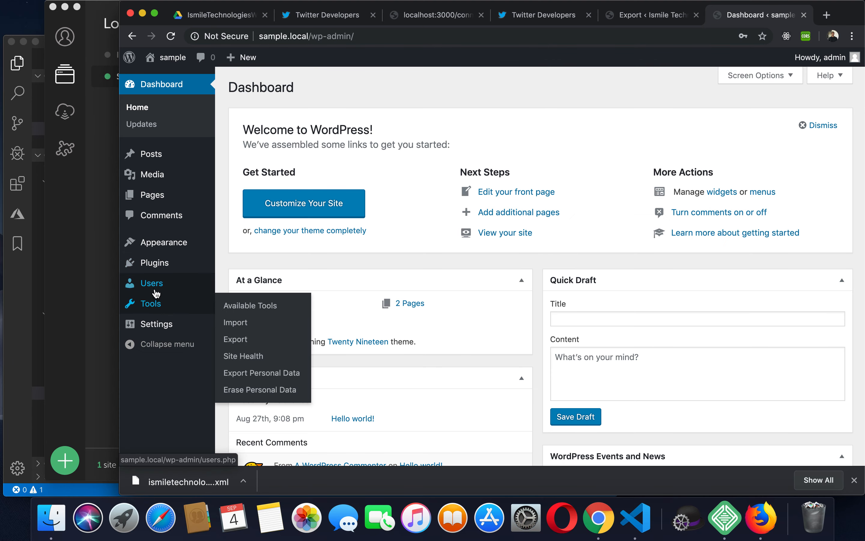
Step: From Tools > Import, install the WordPress importer and run it to reach its upload page
{"action": "left_click", "coordinate": [235, 321]}
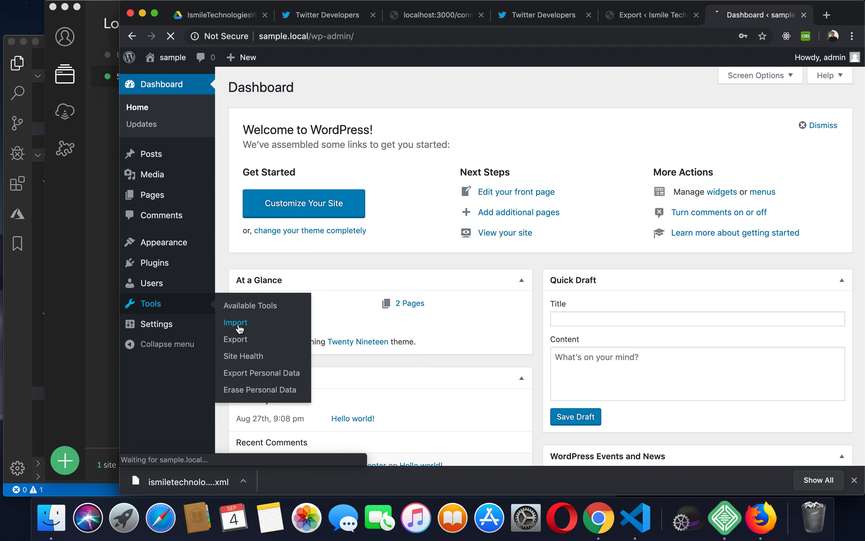
{"action": "left_click", "coordinate": [235, 322]}
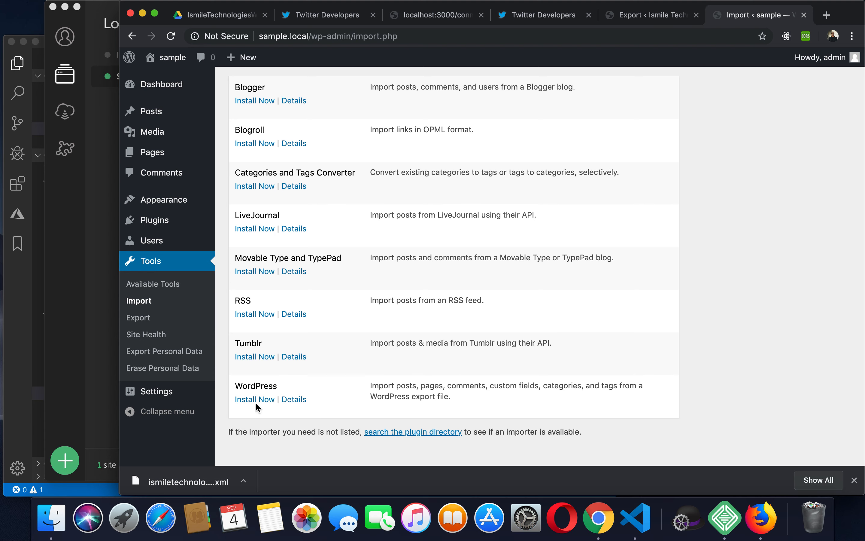
{"action": "left_click", "coordinate": [254, 399]}
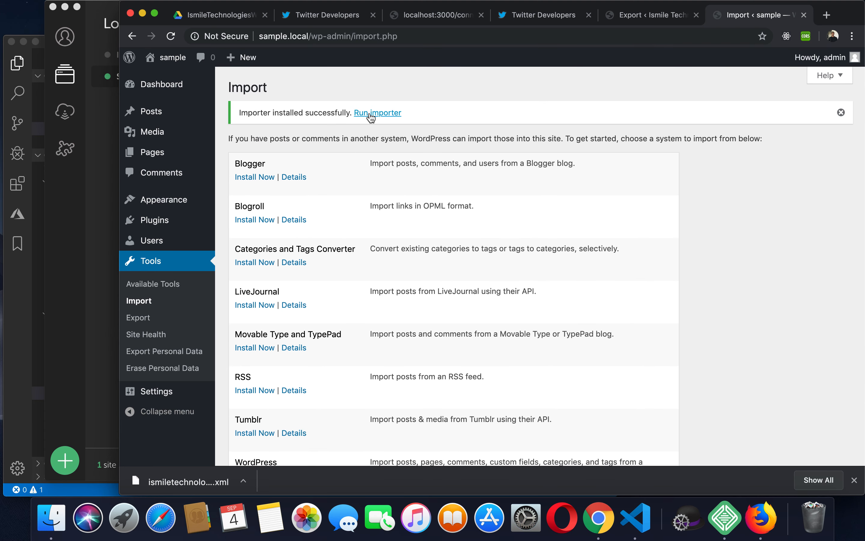
{"action": "left_click", "coordinate": [377, 112]}
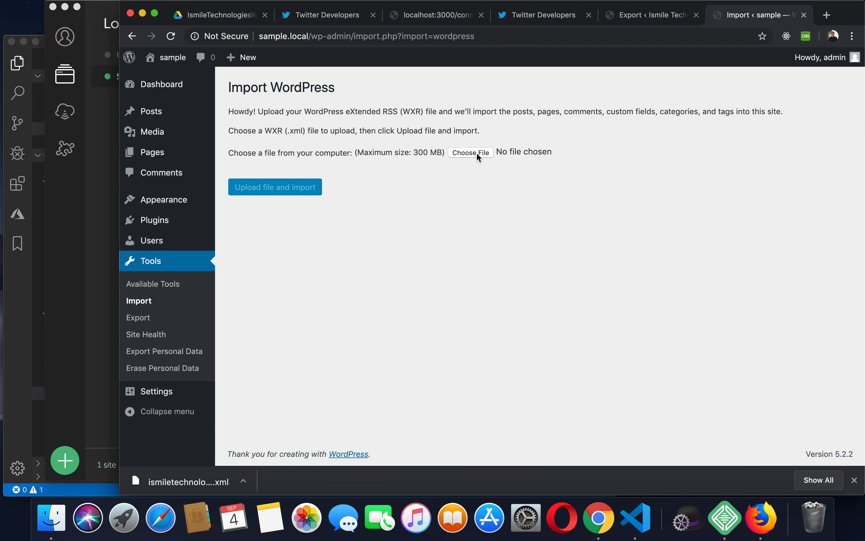
Step: Upload ismiletechnologies.WordPress.2019-09-04.xml from Downloads and start the import
{"action": "left_click", "coordinate": [469, 152]}
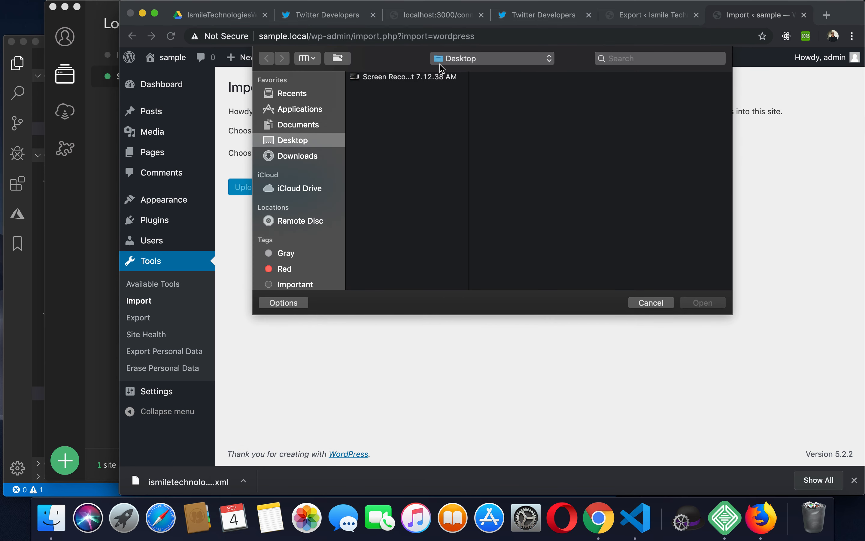
{"action": "left_click", "coordinate": [297, 155]}
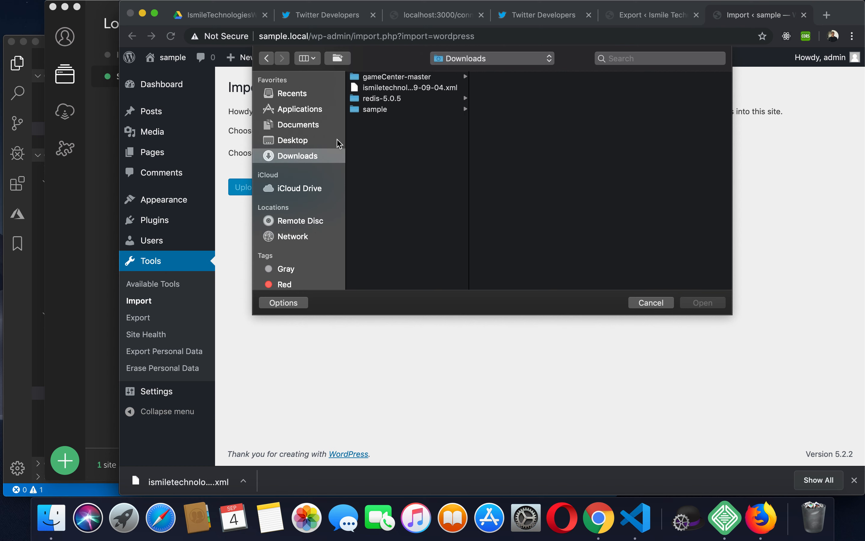
{"action": "left_click", "coordinate": [403, 87]}
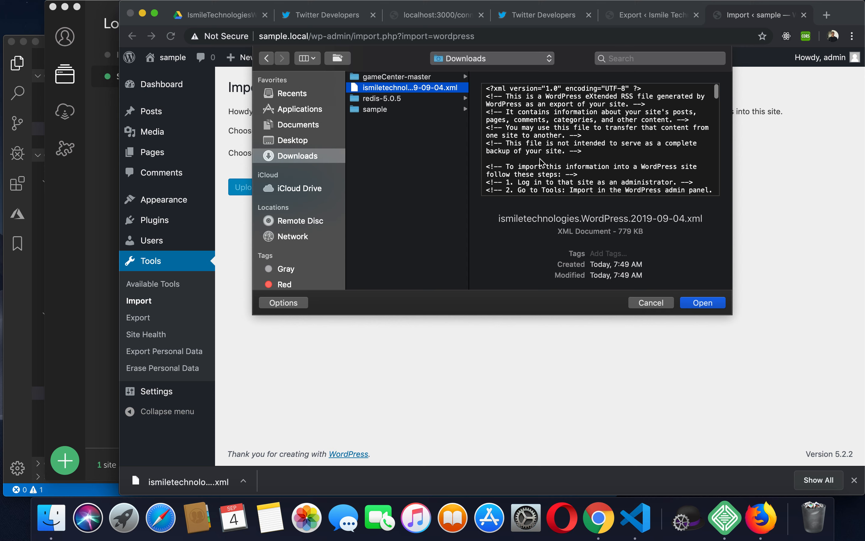
{"action": "mouse_move", "coordinate": [540, 164]}
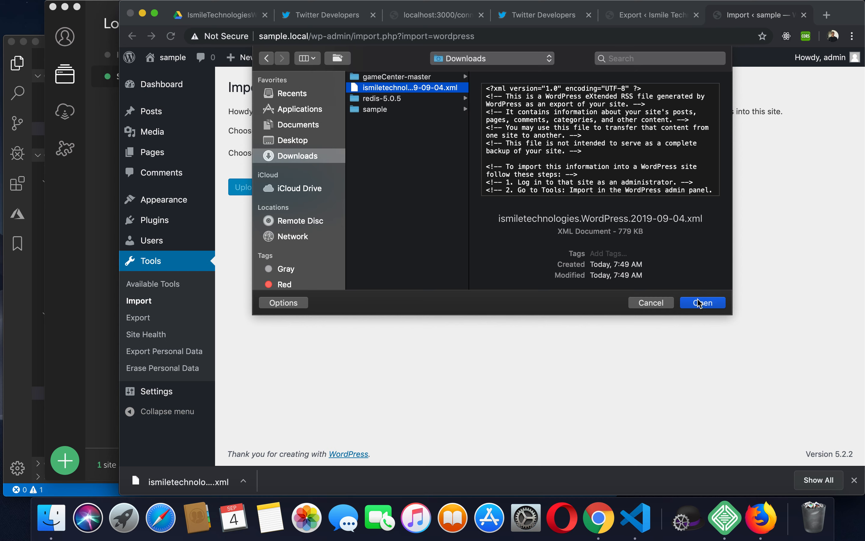
{"action": "left_click", "coordinate": [701, 302]}
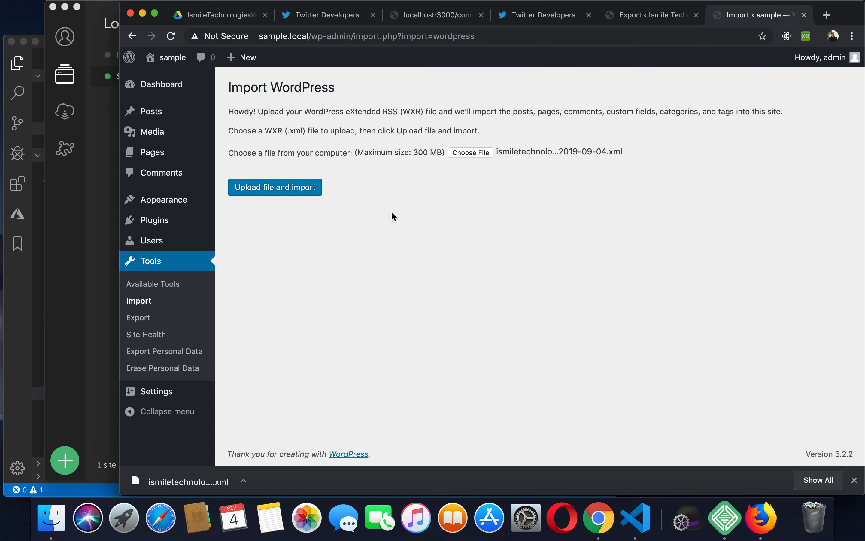
{"action": "left_click", "coordinate": [274, 187]}
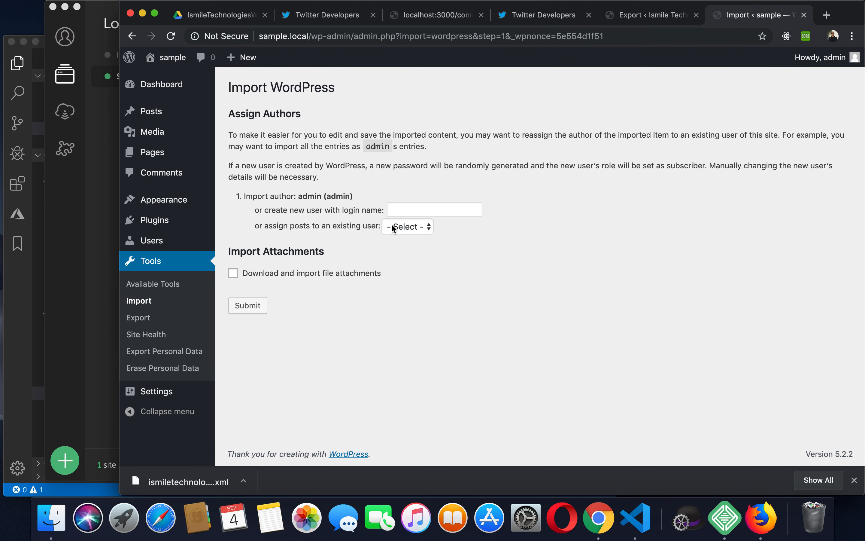
{"action": "mouse_move", "coordinate": [287, 196]}
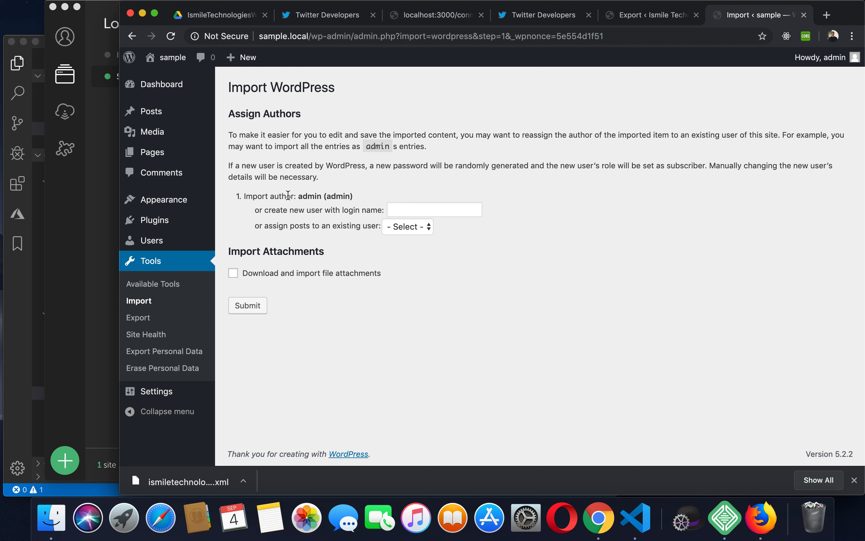
{"action": "mouse_move", "coordinate": [313, 206]}
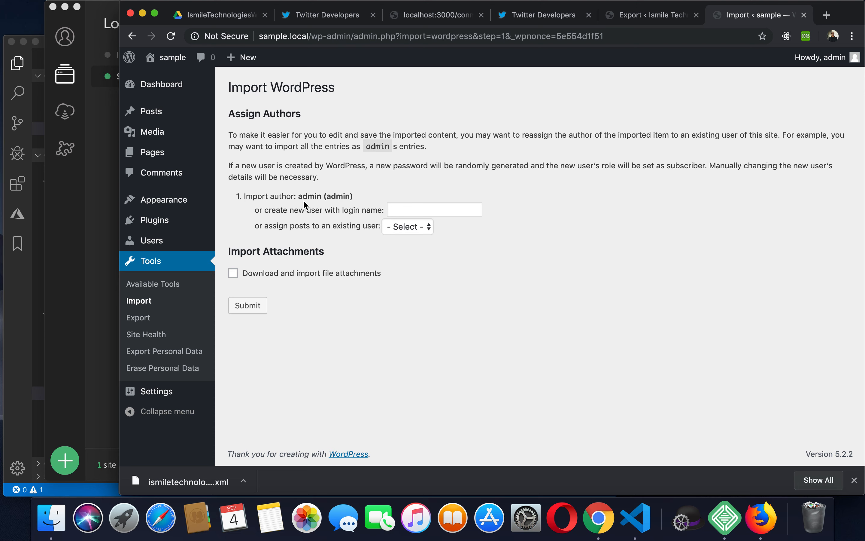
Step: Leave author assignment unchanged, tick Download and import file attachments, and submit the import
{"action": "left_click", "coordinate": [407, 226]}
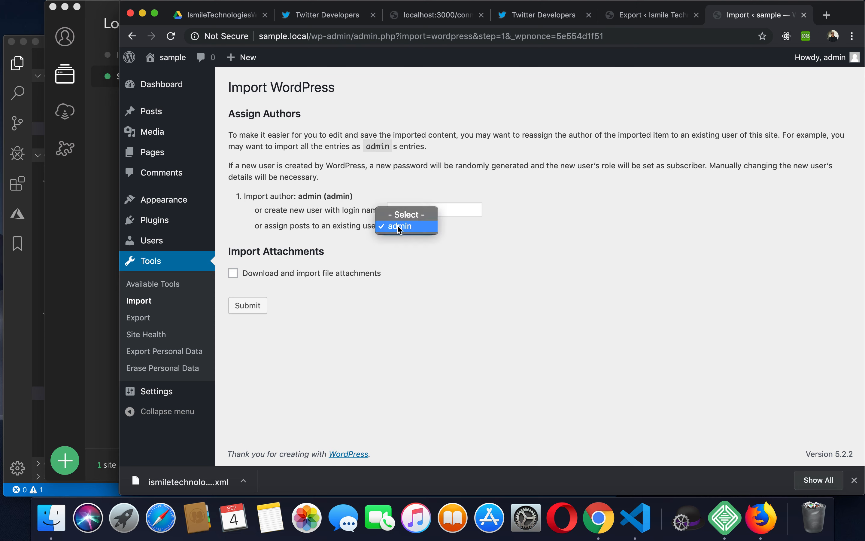
{"action": "left_click", "coordinate": [407, 227]}
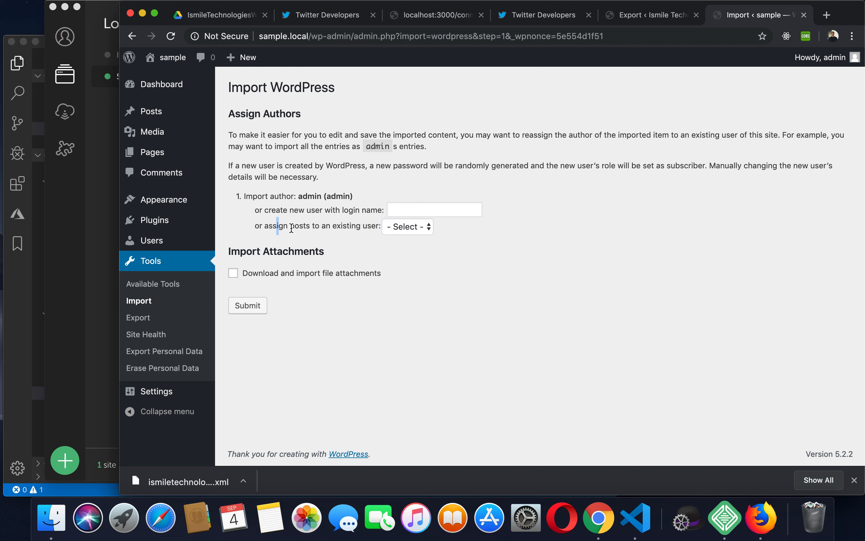
{"action": "mouse_move", "coordinate": [351, 228]}
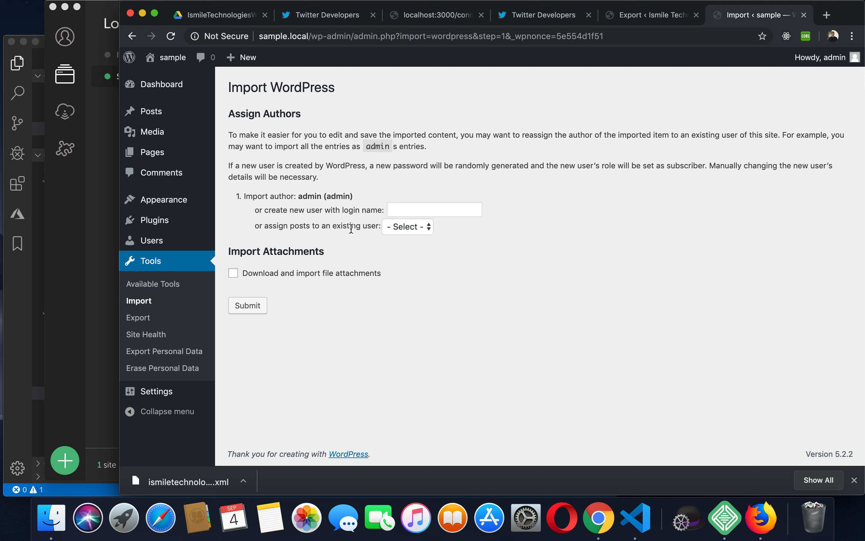
{"action": "left_click", "coordinate": [233, 273]}
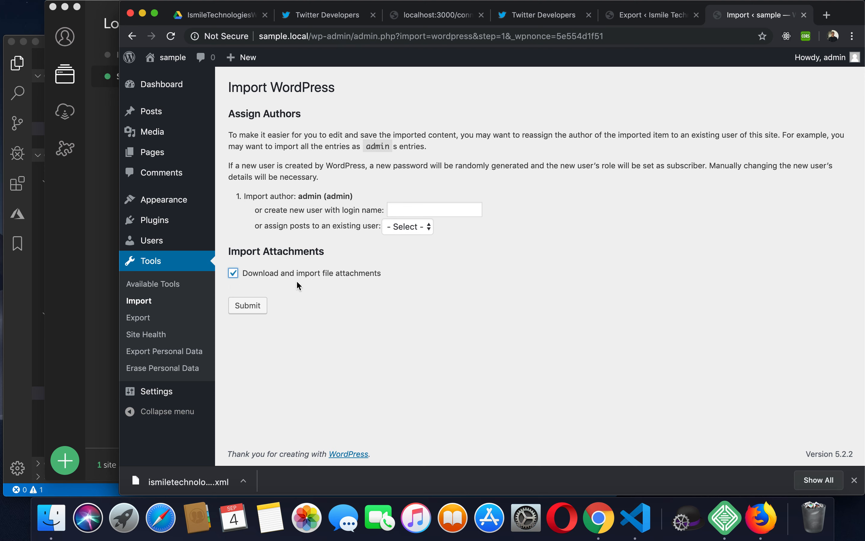
{"action": "mouse_move", "coordinate": [369, 287]}
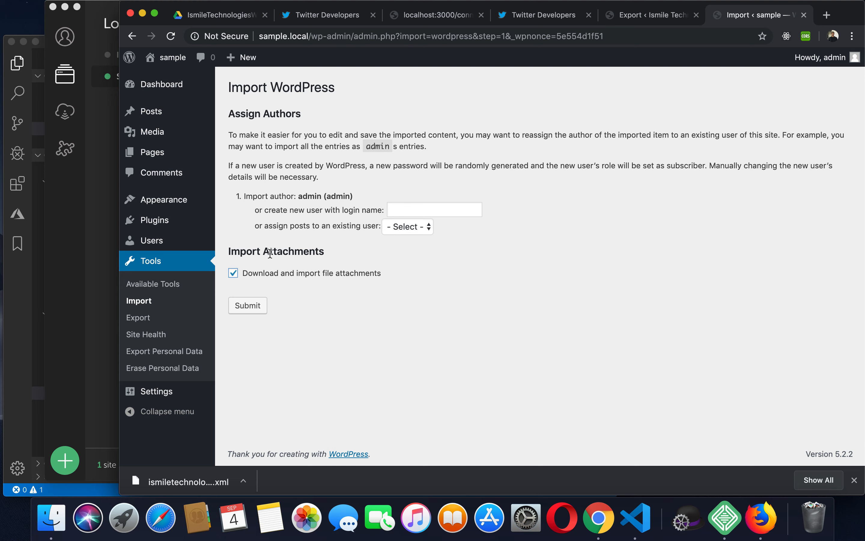
{"action": "mouse_move", "coordinate": [263, 293]}
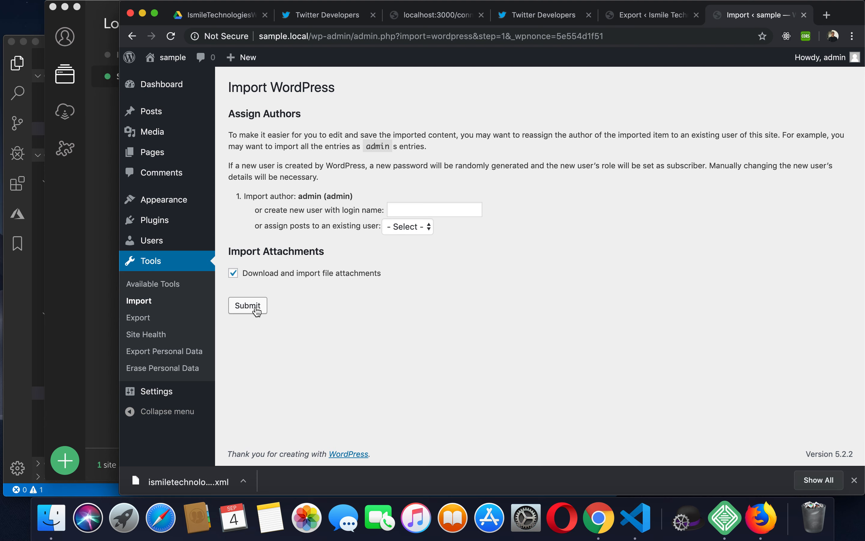
{"action": "left_click", "coordinate": [247, 305]}
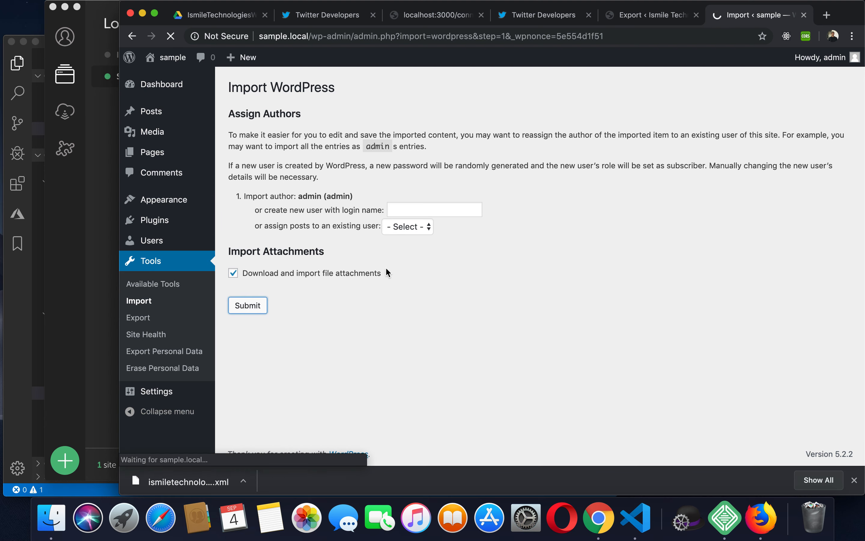
Step: Let the import finish with 'All done' and return to the admin dashboard
{"action": "left_click", "coordinate": [247, 305]}
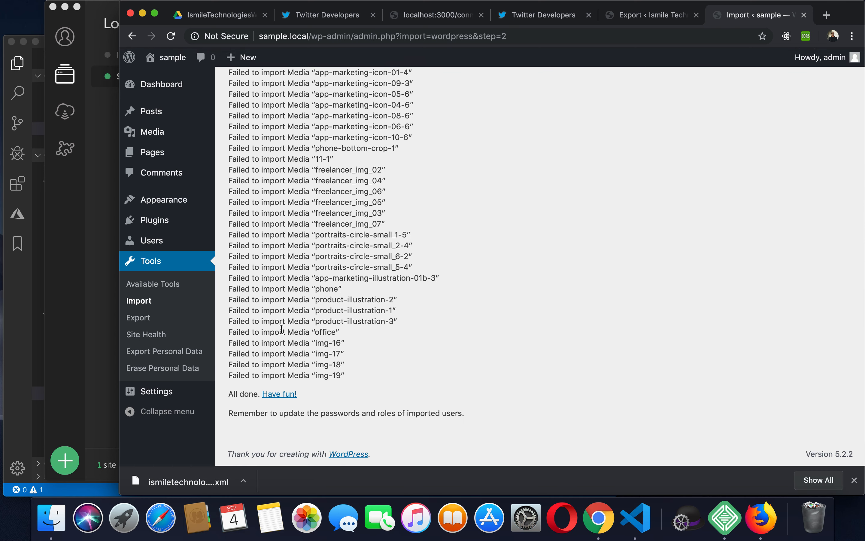
{"action": "left_click", "coordinate": [162, 84]}
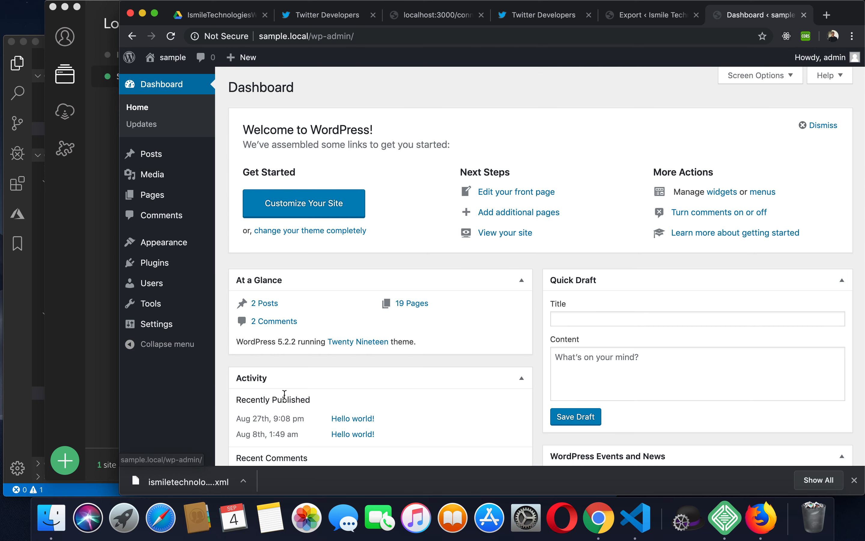
{"action": "mouse_move", "coordinate": [152, 195]}
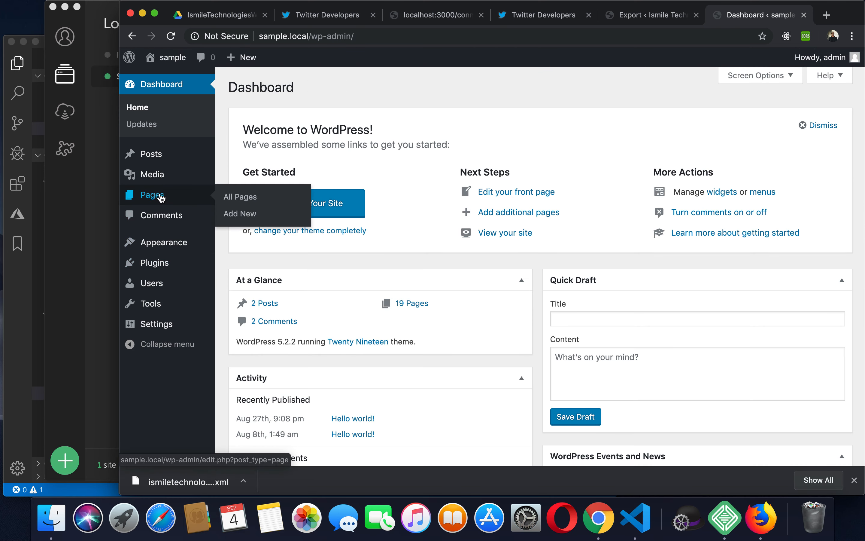
Step: View All Pages, scrolling through imported pages such as About-1 and Contact-1
{"action": "left_click", "coordinate": [240, 197]}
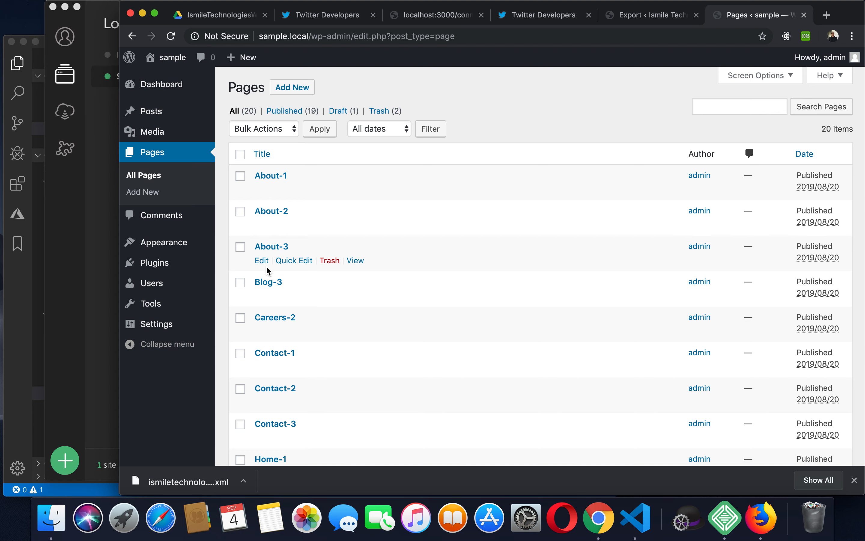
{"action": "scroll", "scroll_direction": "down", "scroll_amount": 3}
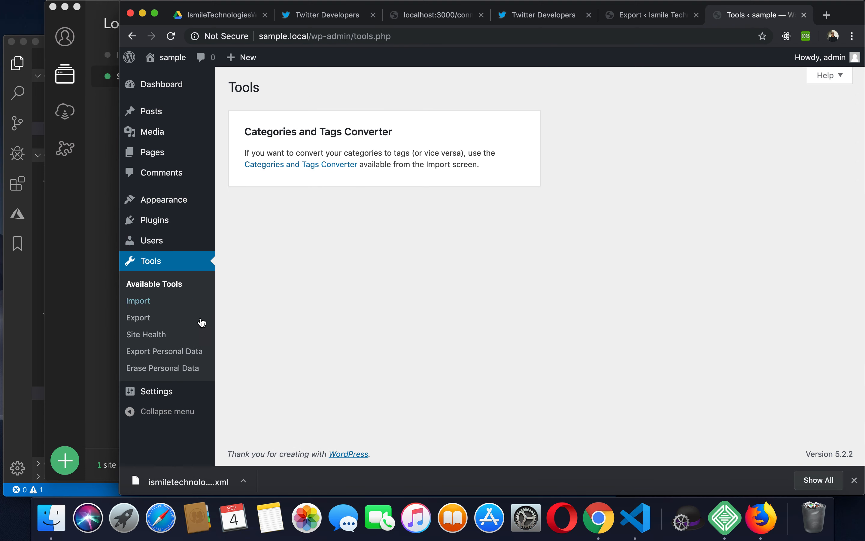
{"action": "mouse_move", "coordinate": [164, 290]}
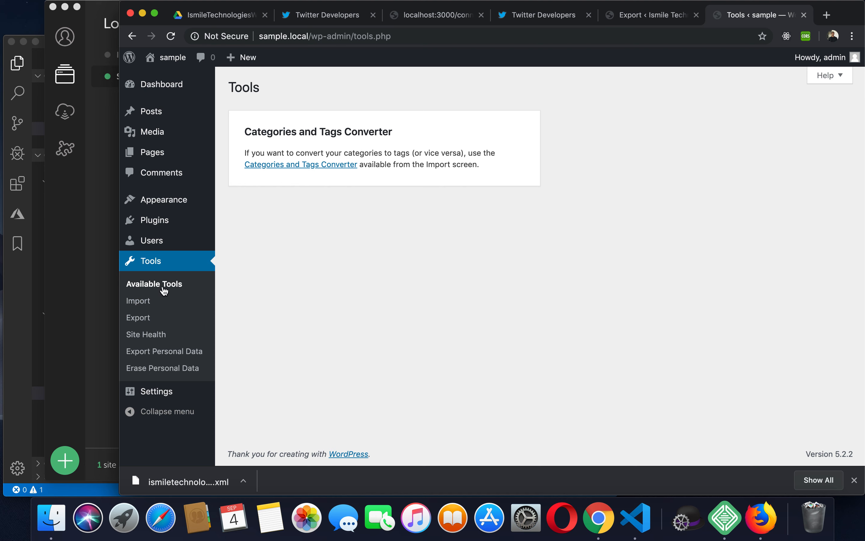